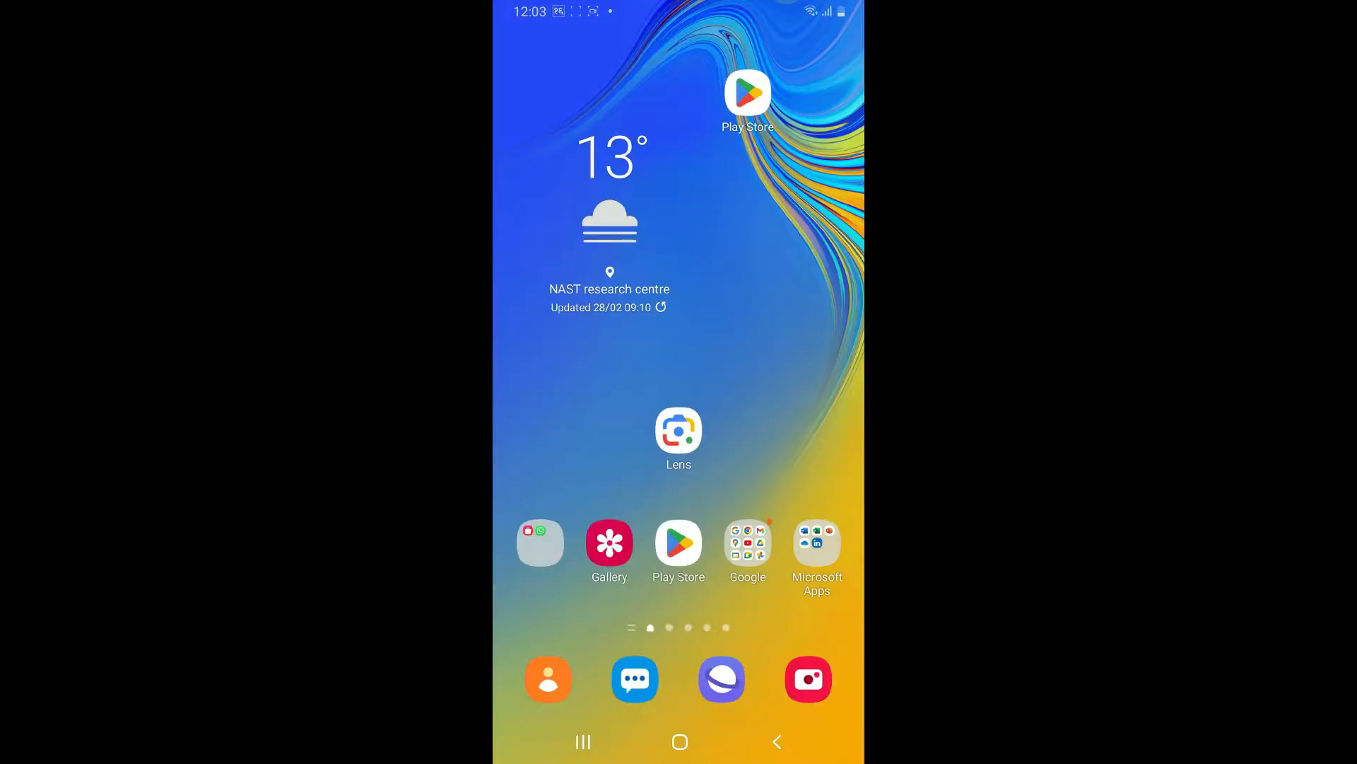
- Launch the Google Play Store from its home-screen icon
left_click(678, 543)
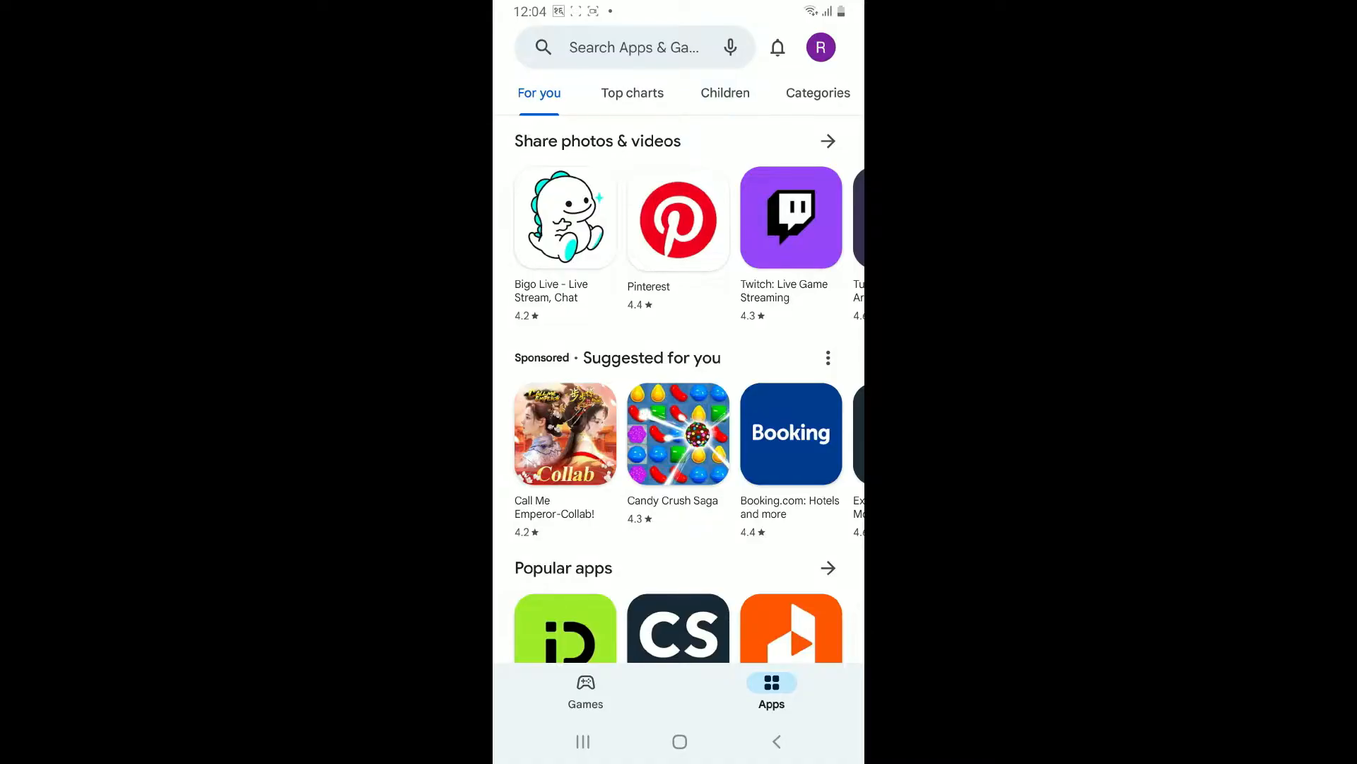
- Search the Play Store for 'aol' to reach the AOL: Email News Weather Video listing
left_click(632, 47)
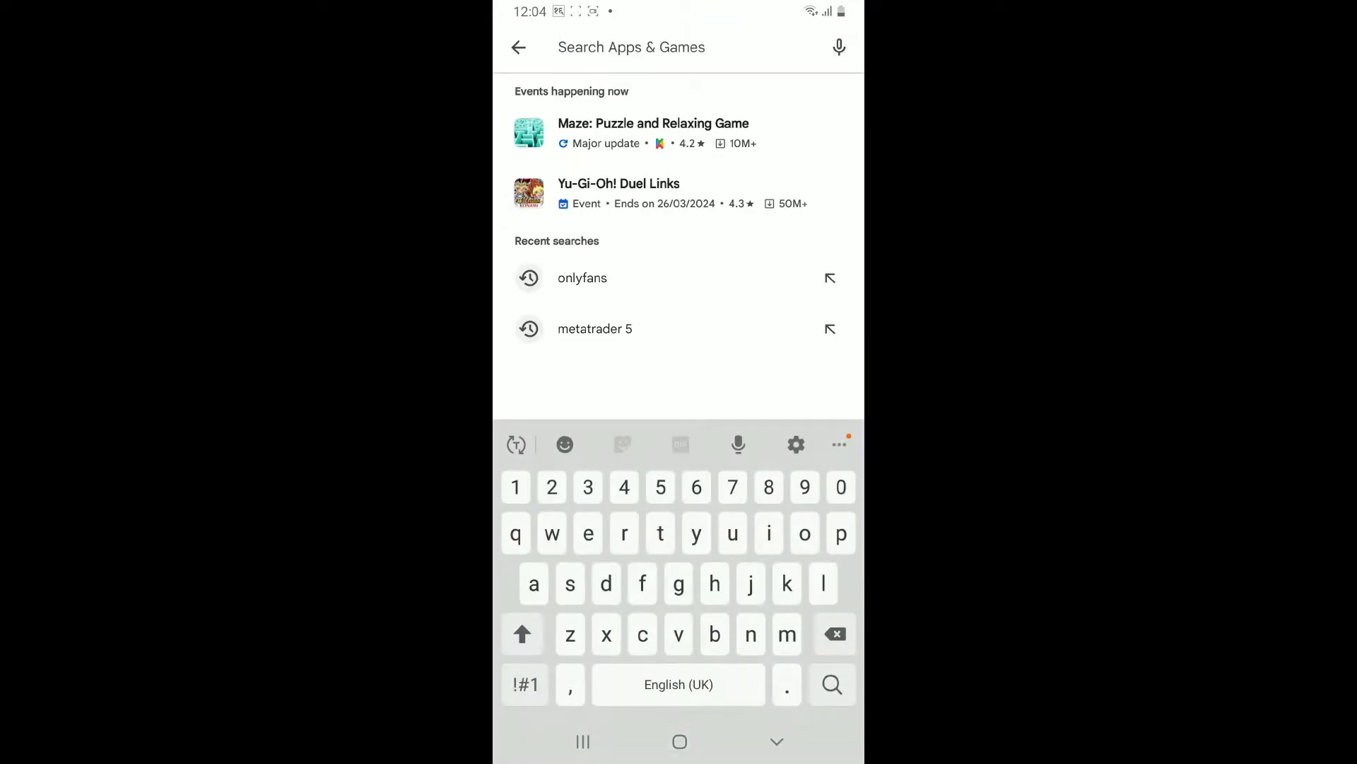
type("aol")
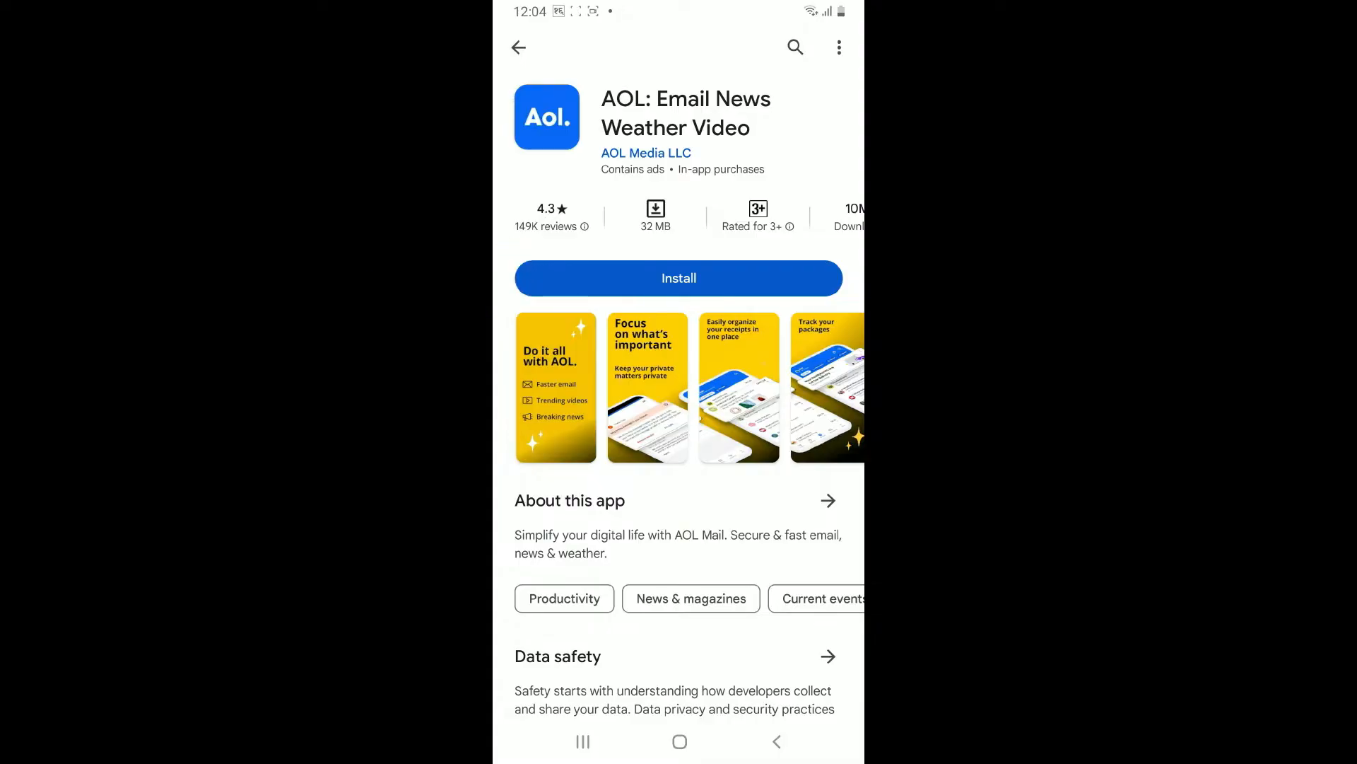
left_click(679, 278)
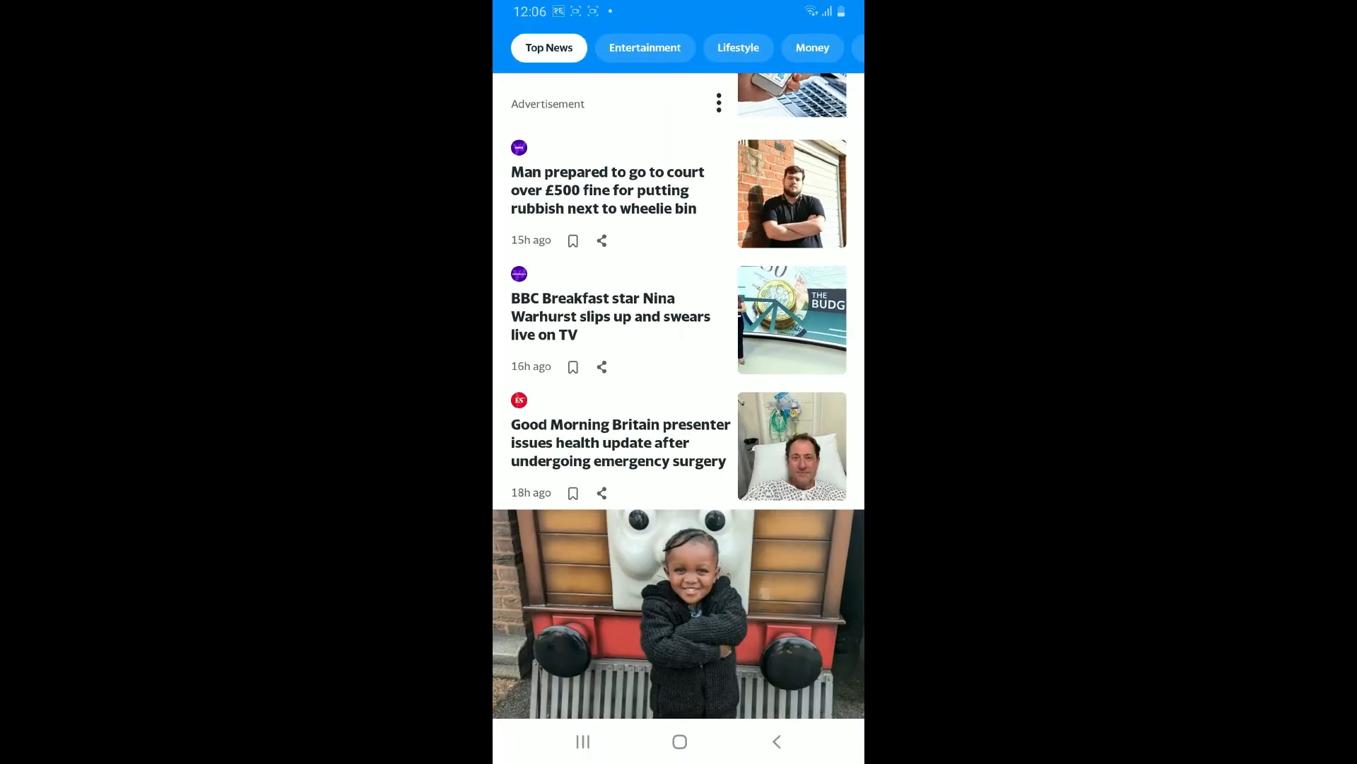
- Scroll down the AOL Top News feed to see more headlines
scroll("down", 3)
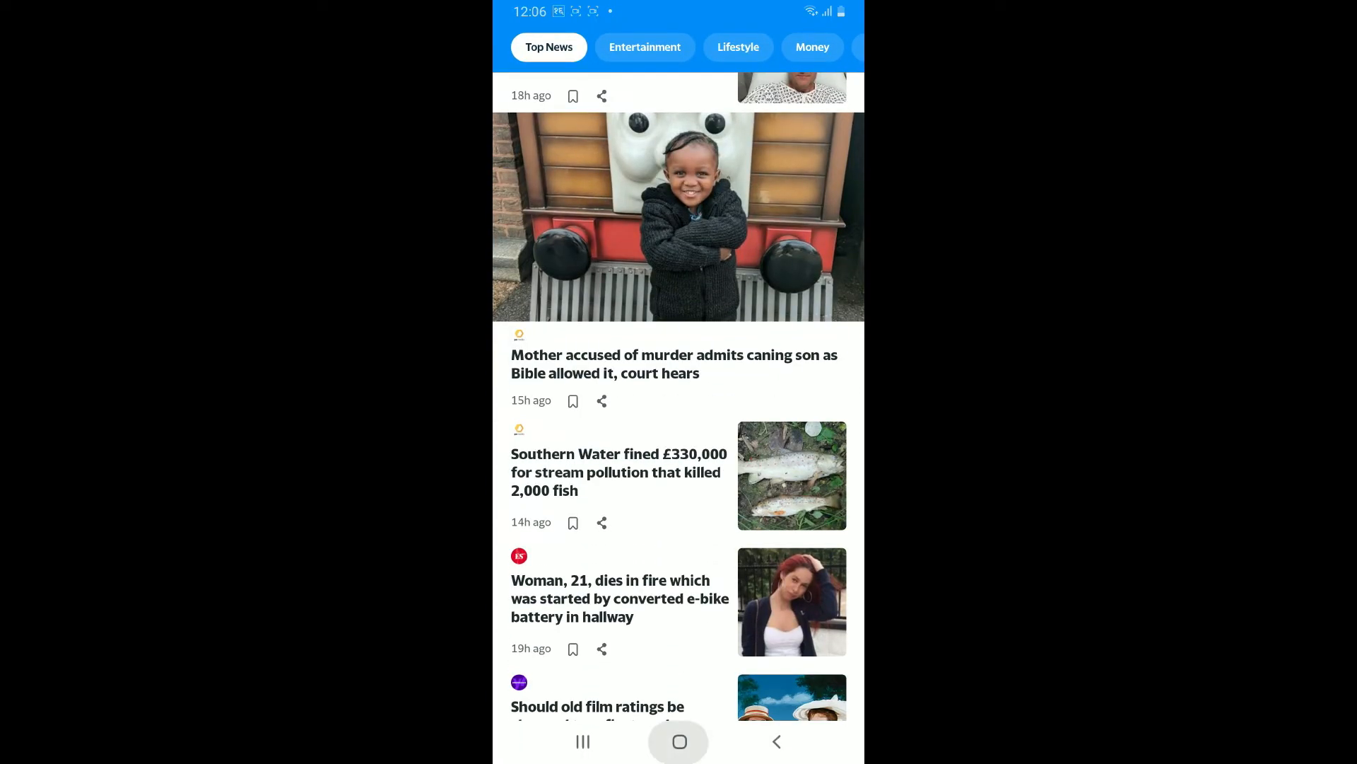